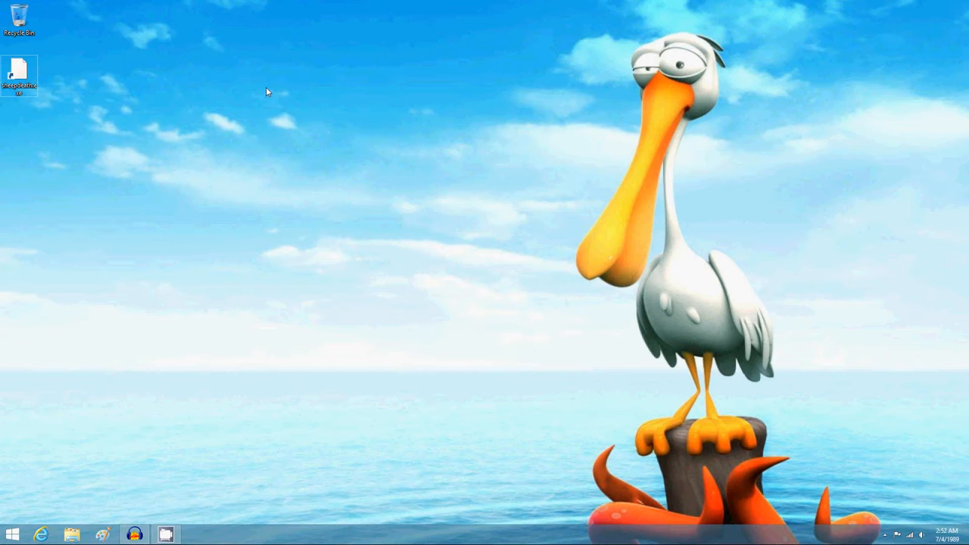
mouse_move(710, 16)
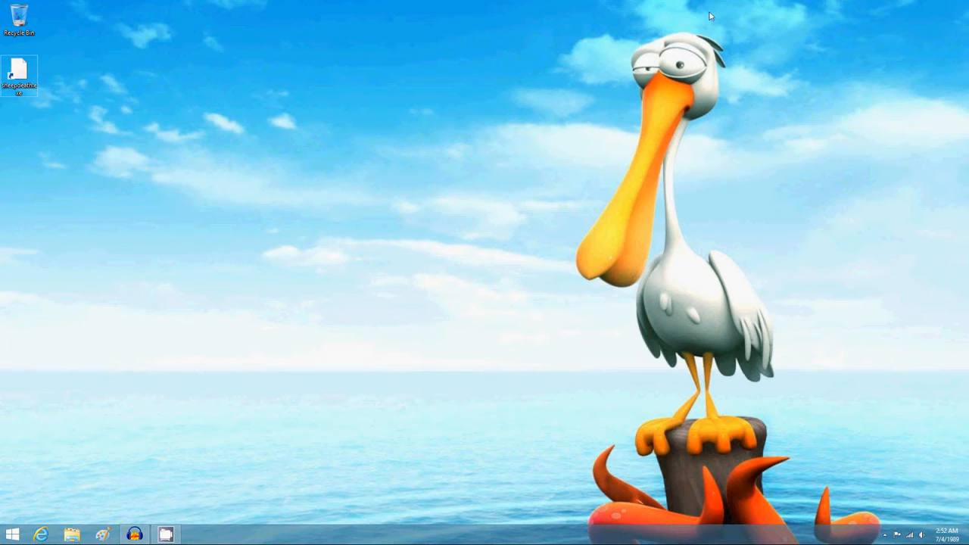
mouse_move(530, 155)
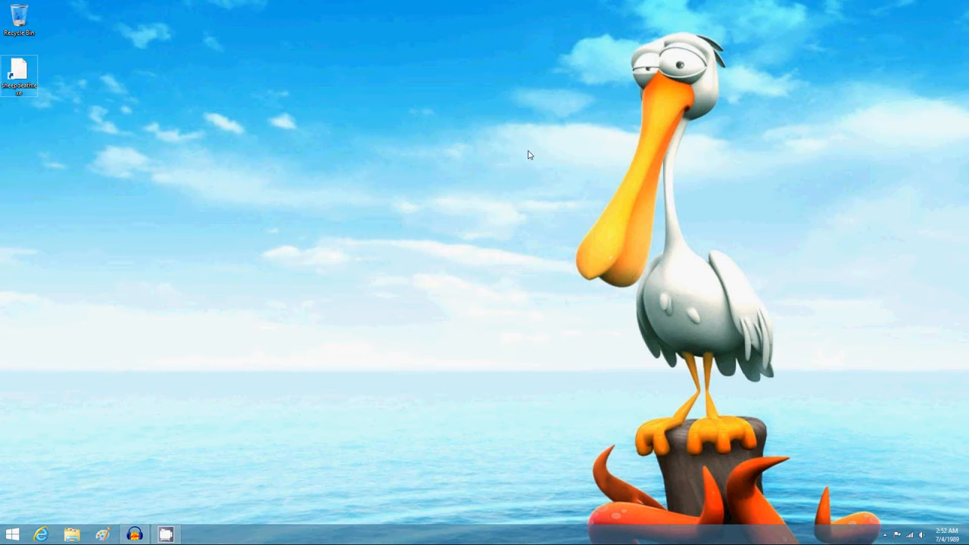
mouse_move(95, 456)
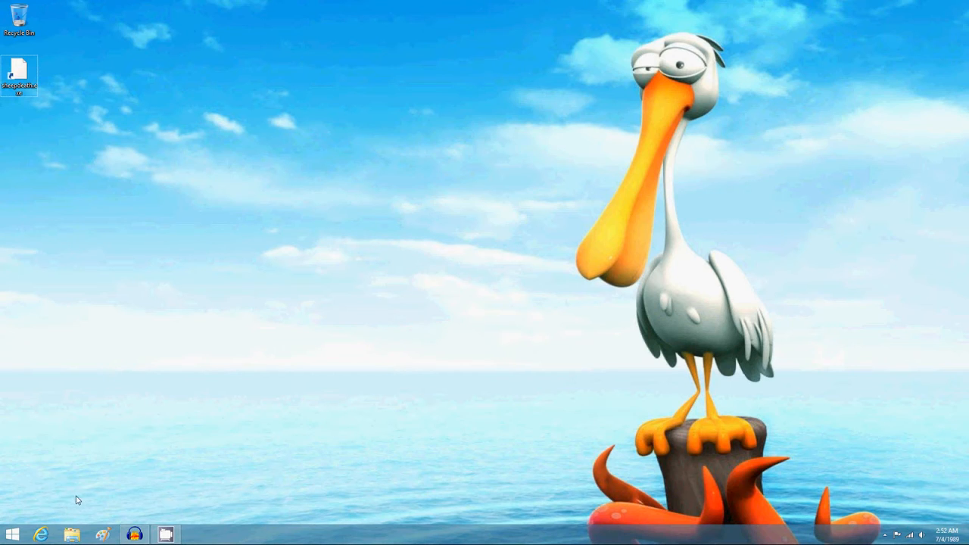
mouse_move(99, 457)
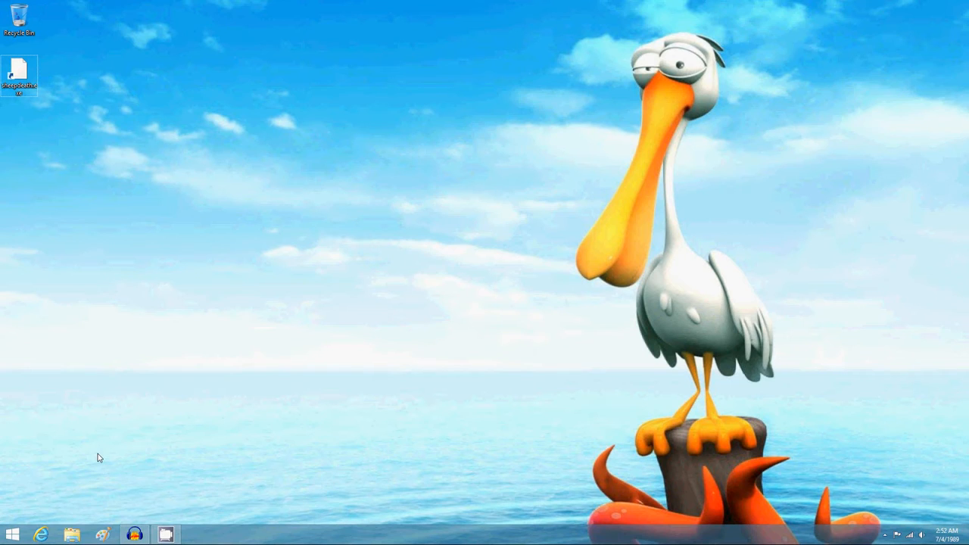
Search the Windows 8 Start screen for 'itunes' and launch the iTunes result
left_click(10, 534)
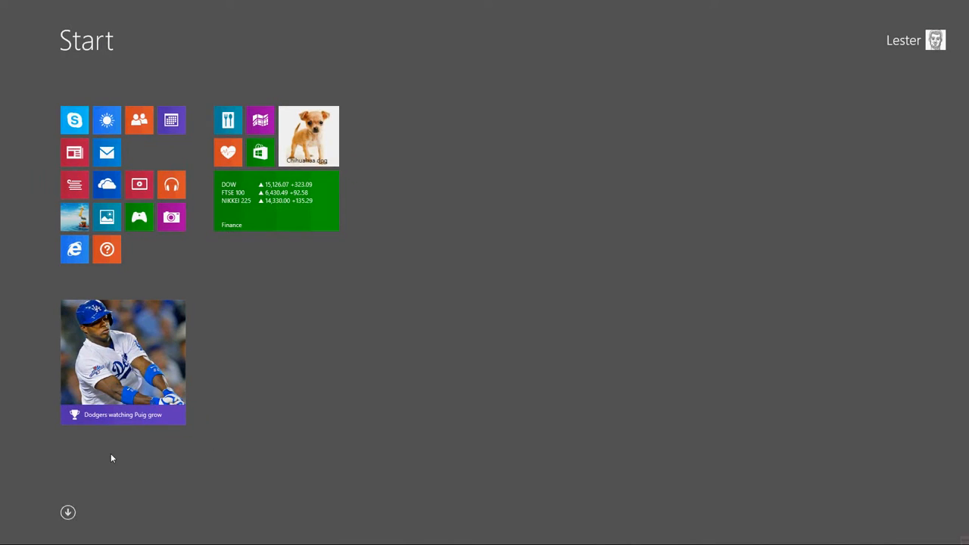
type("itunes")
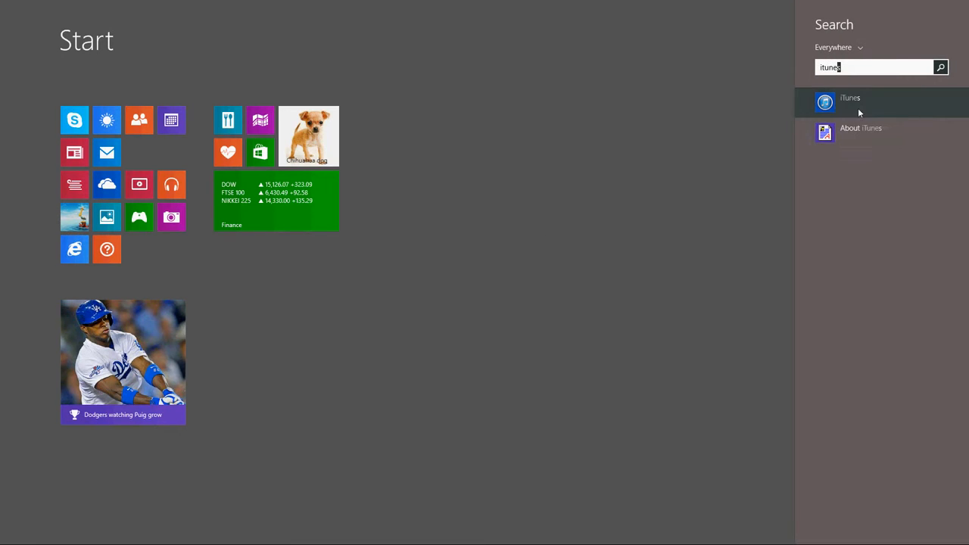
left_click(849, 101)
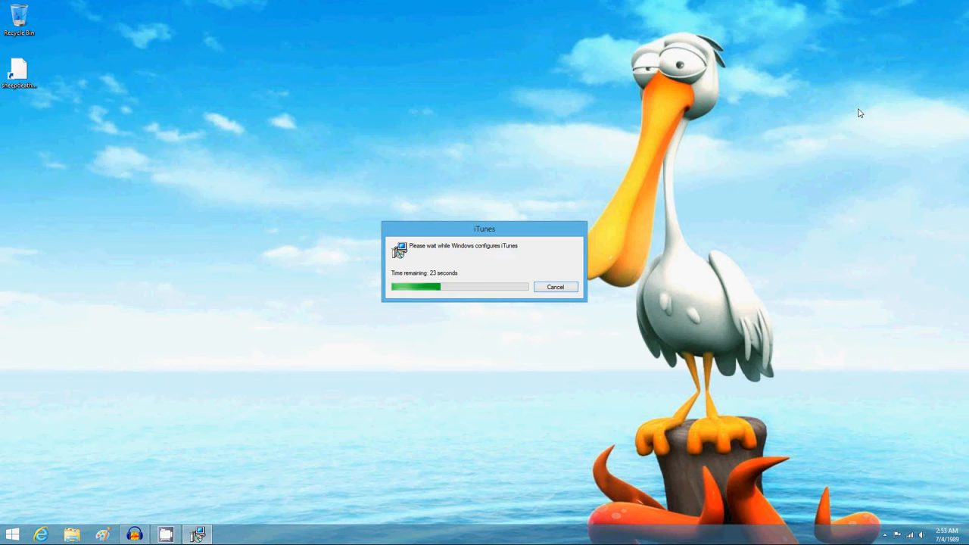
left_click(13, 534)
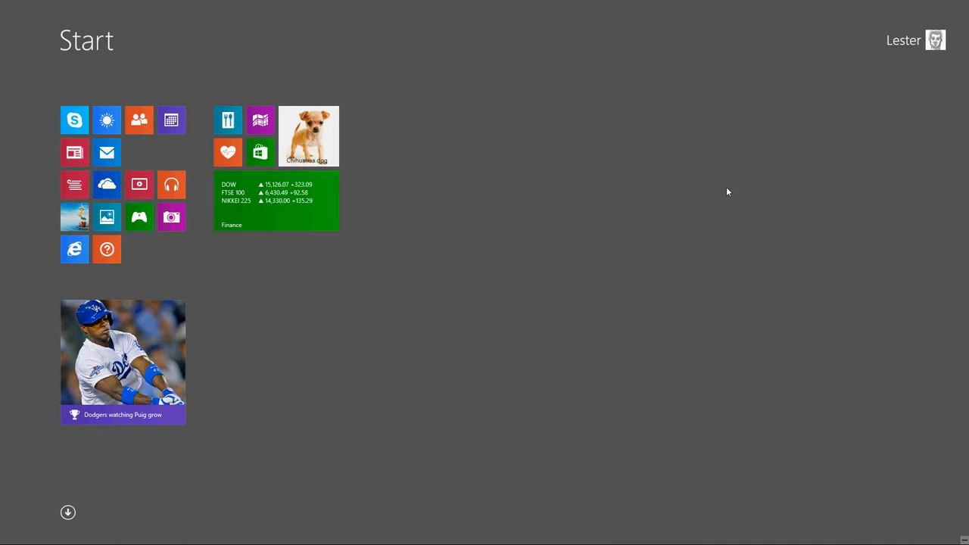
mouse_move(261, 153)
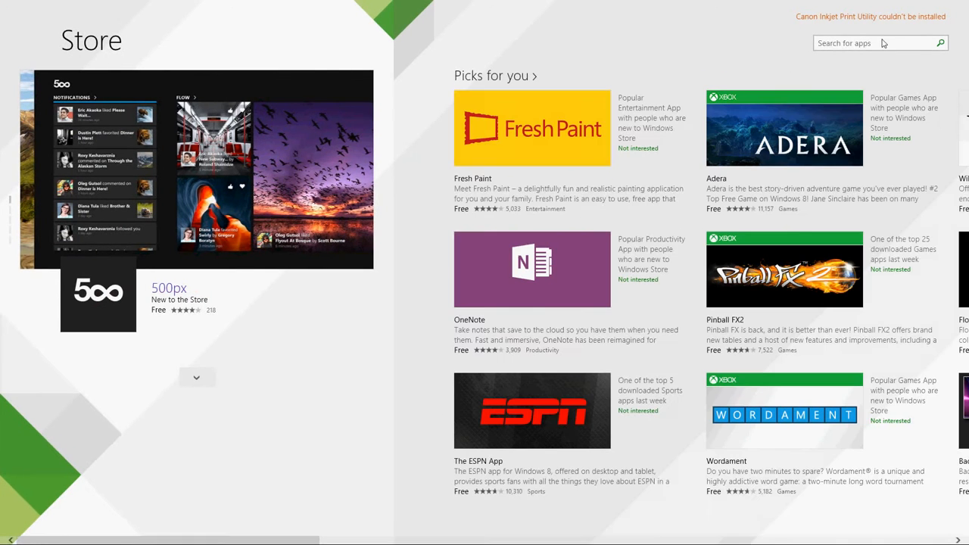
type("ga")
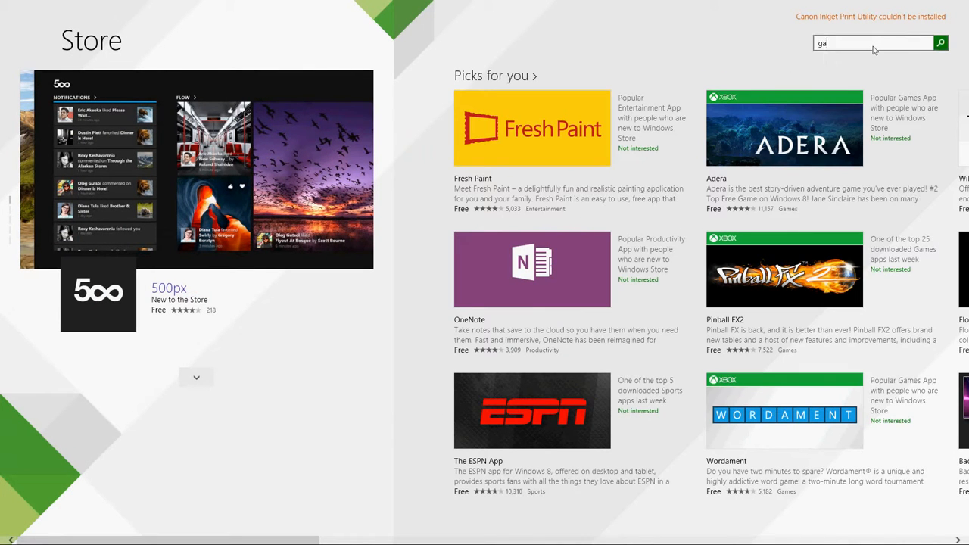
left_click(941, 42)
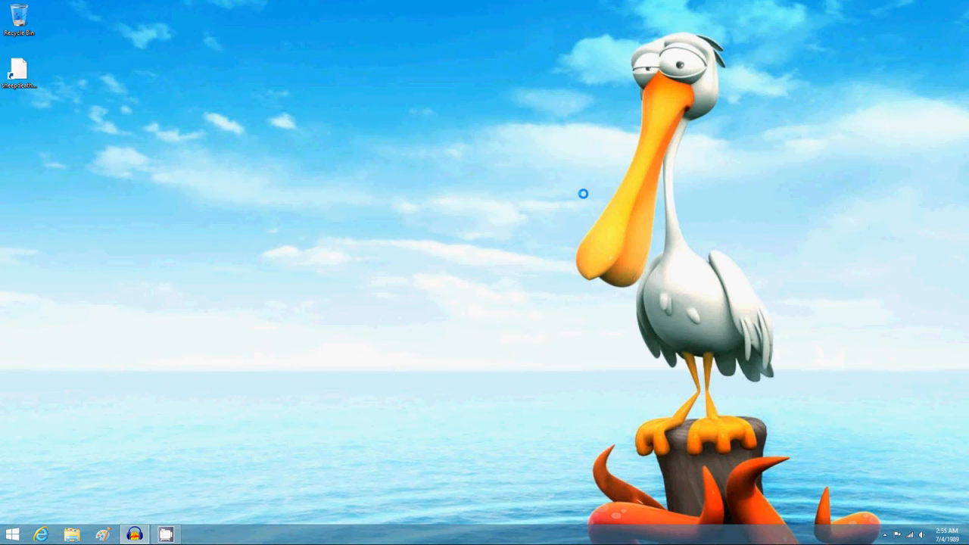
From the Start screen, return to the desktop and launch Internet Explorer from the taskbar
left_click(9, 534)
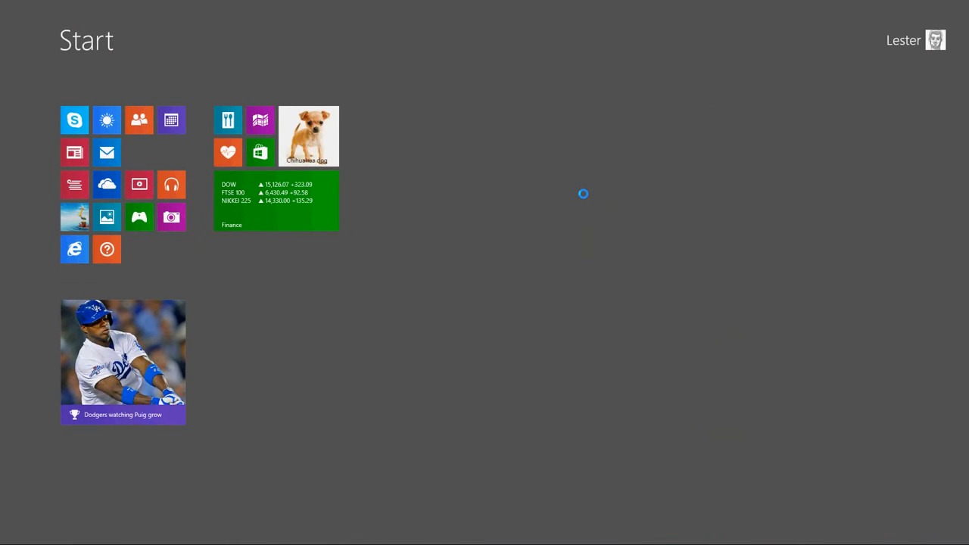
type("itunes")
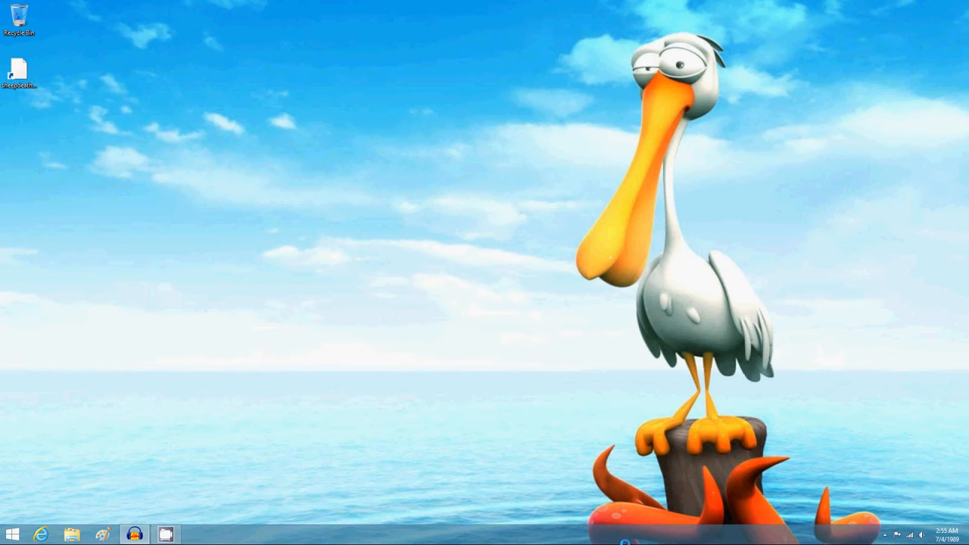
left_click(41, 534)
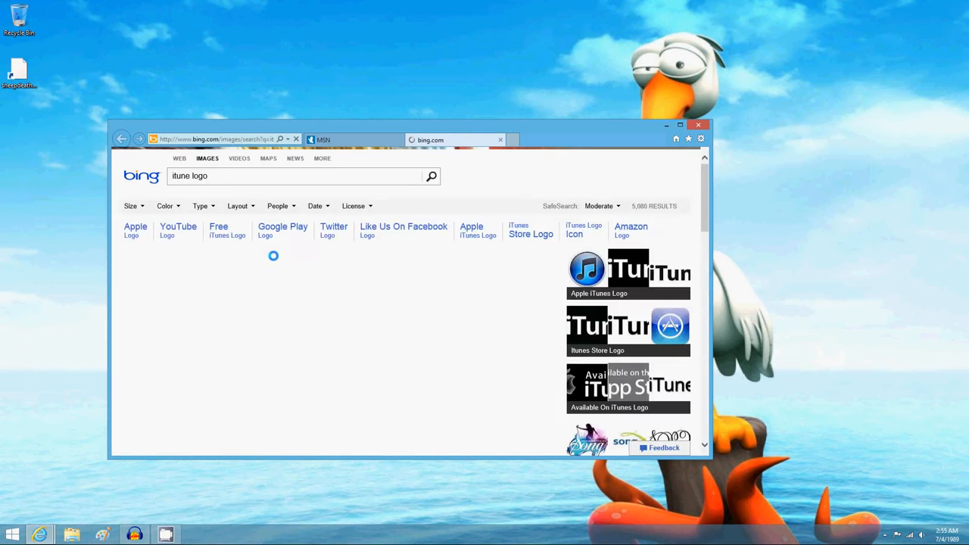
Show Bing's Web results for 'itune logo' and open the green iTunes CD logo image
left_click(179, 158)
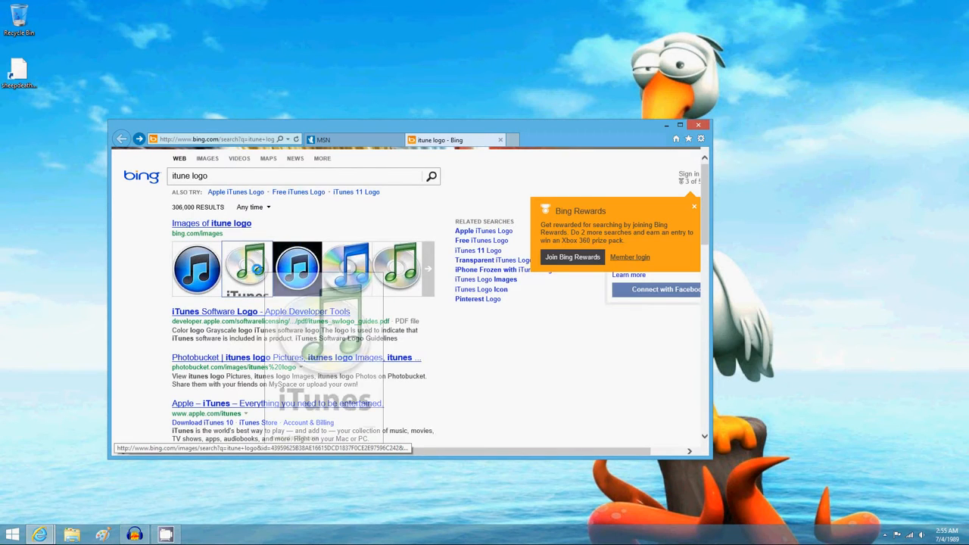
left_click(208, 158)
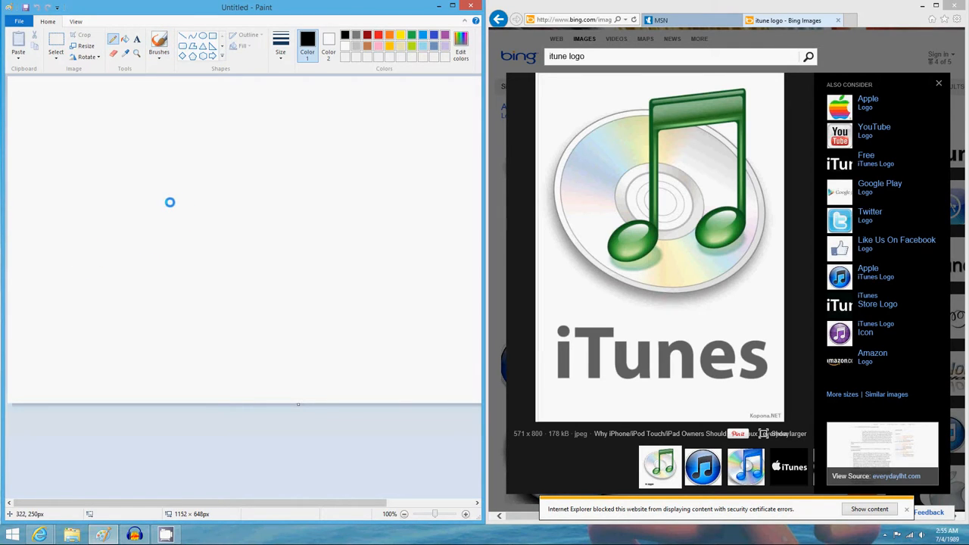
Pencil two oval note heads, both stems, the top beam and the left stem's inner edge
left_click_drag(174, 203, 182, 226)
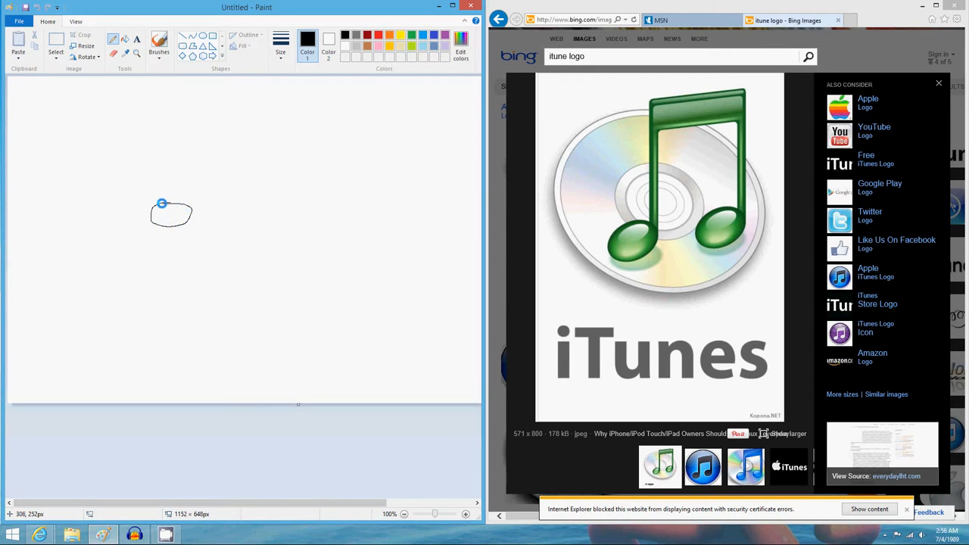
mouse_move(269, 193)
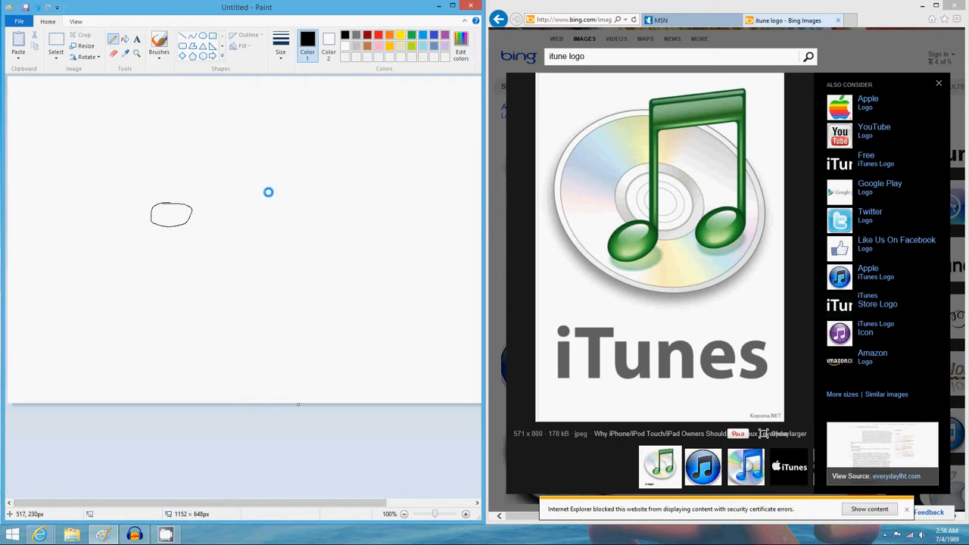
left_click_drag(246, 204, 290, 198)
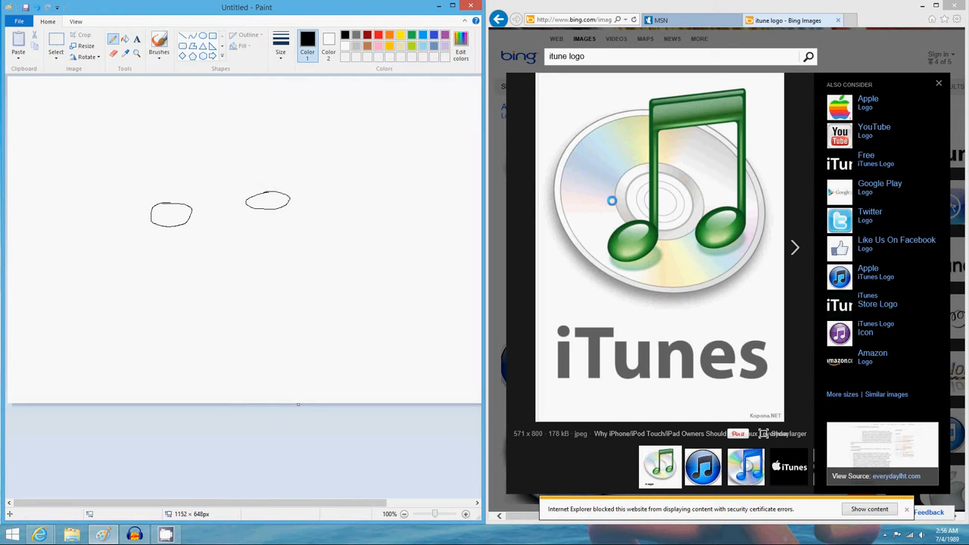
mouse_move(216, 214)
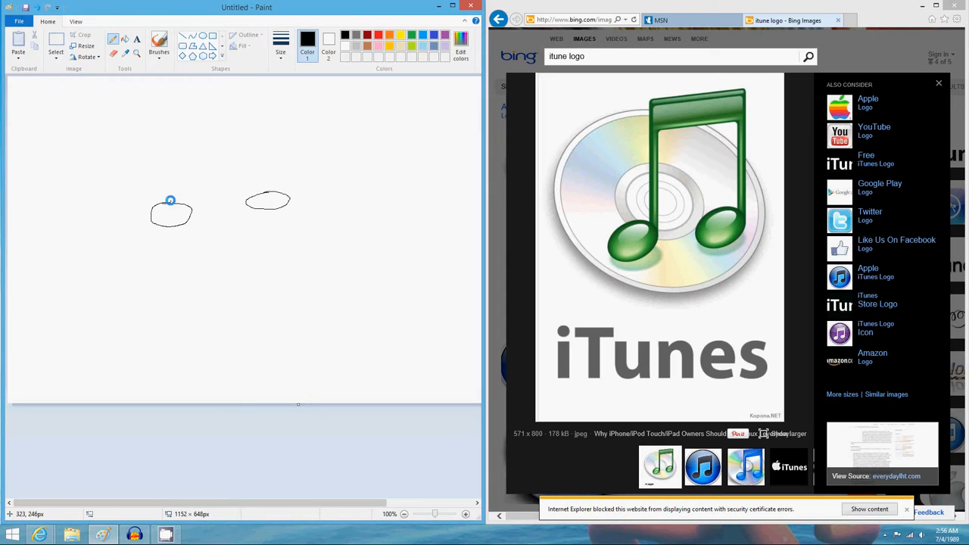
left_click_drag(170, 200, 171, 139)
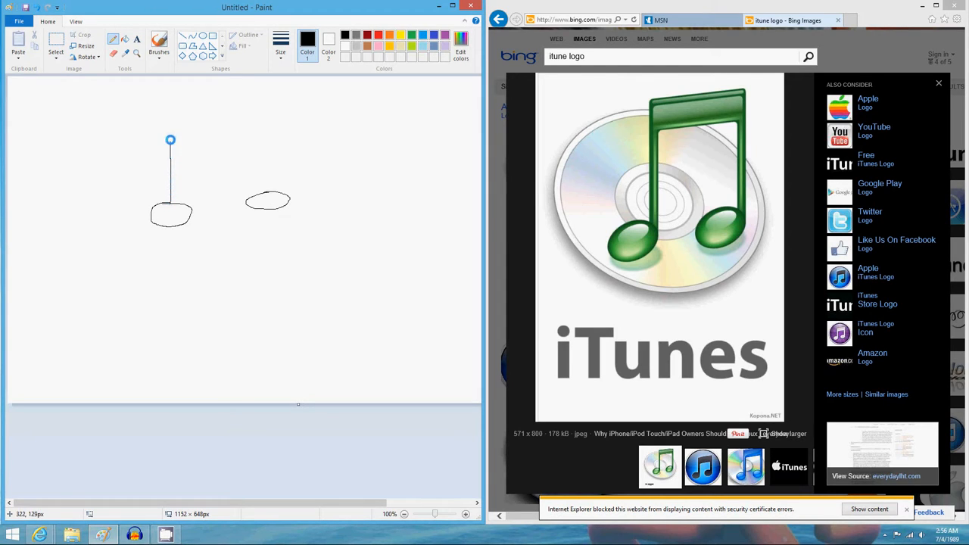
left_click_drag(171, 140, 237, 114)
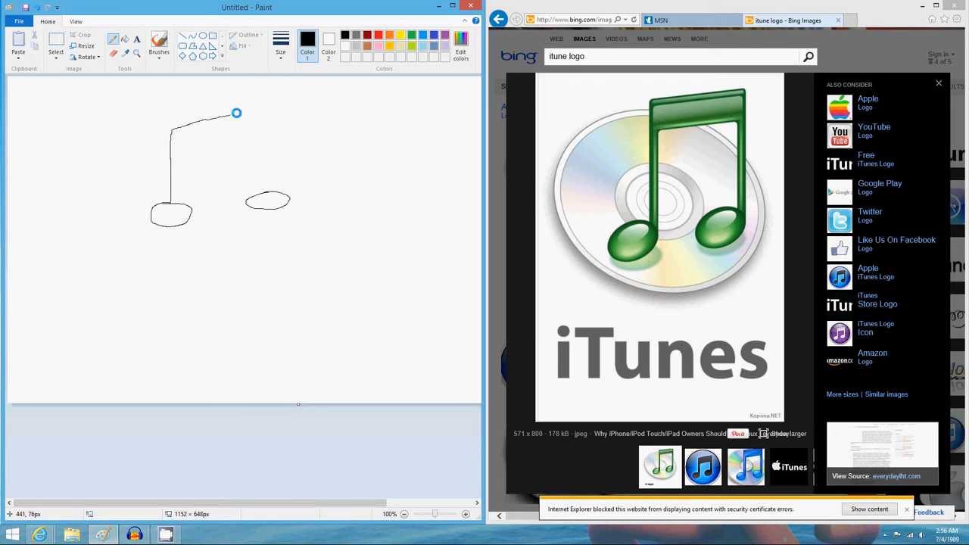
left_click_drag(236, 112, 296, 149)
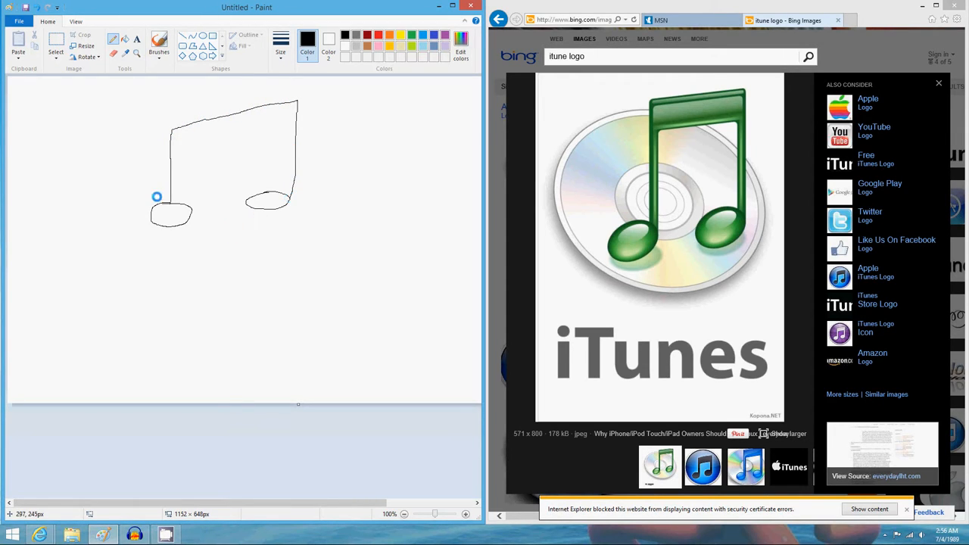
mouse_move(184, 197)
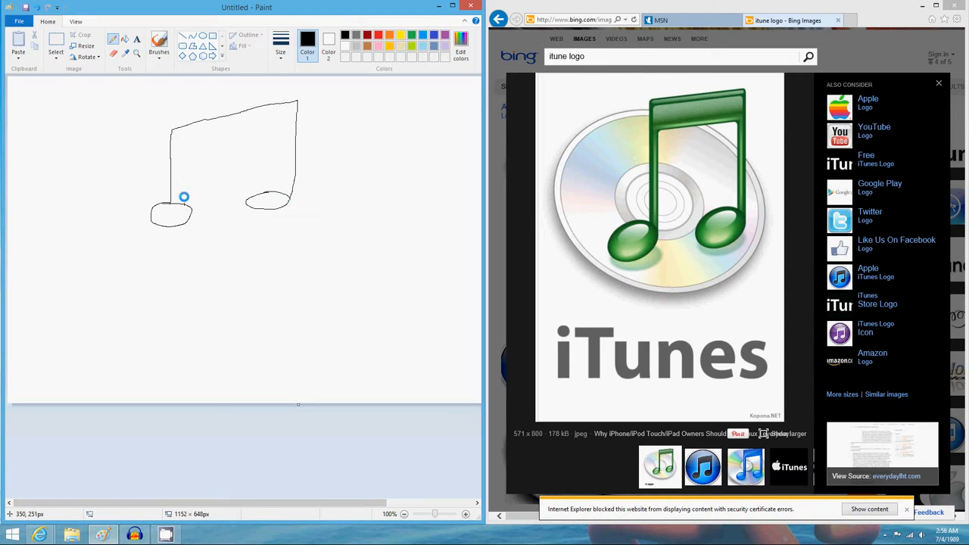
left_click_drag(184, 196, 181, 146)
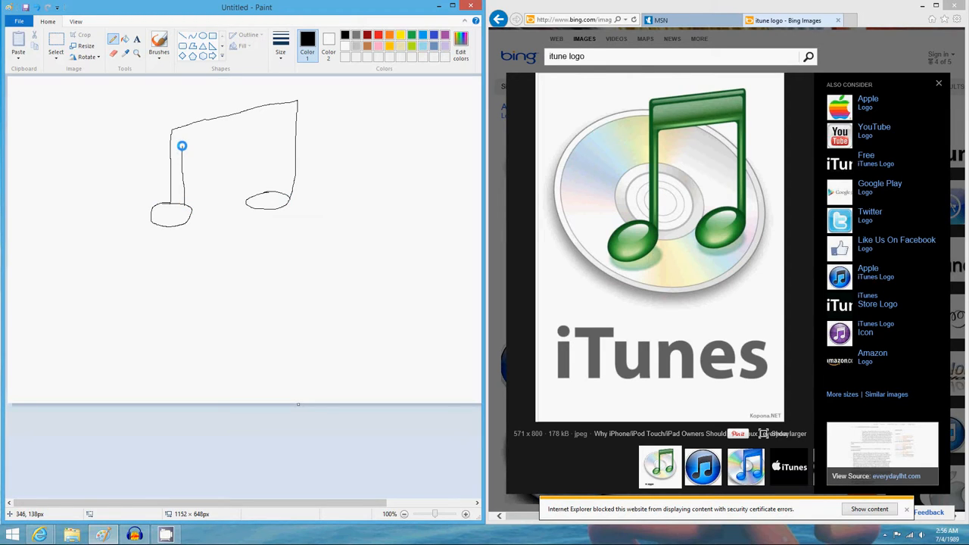
Finish the note's inner outline and paint a lighter green highlight along the beam
left_click_drag(182, 145, 278, 124)
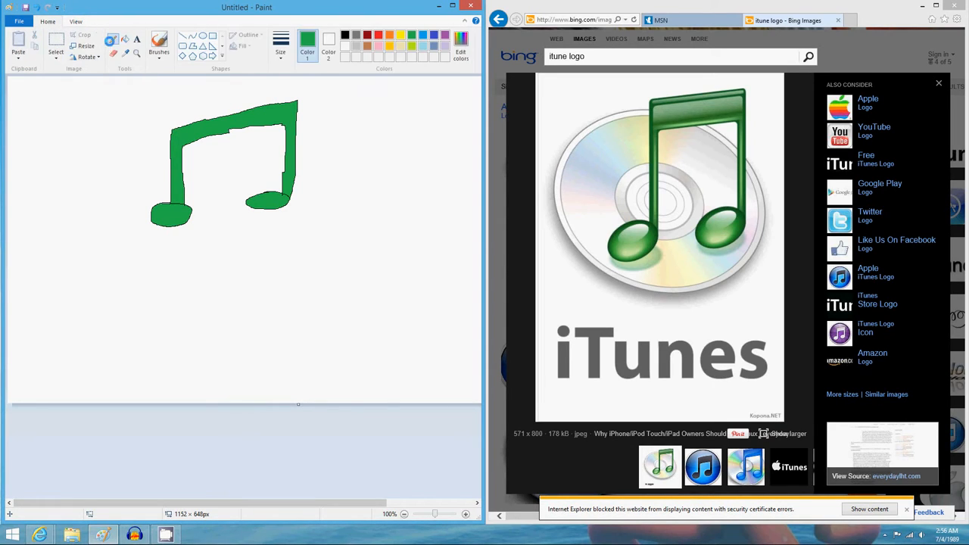
left_click(159, 41)
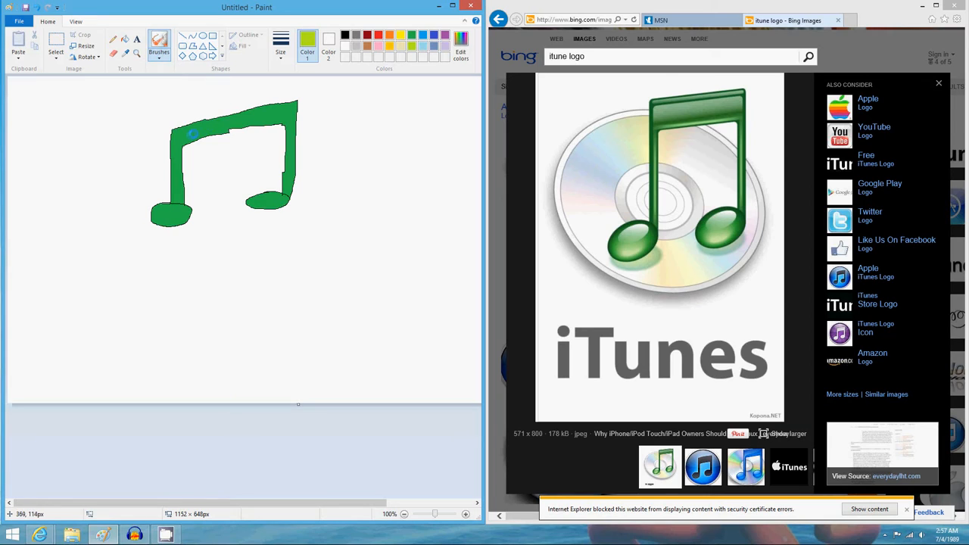
left_click_drag(191, 135, 280, 111)
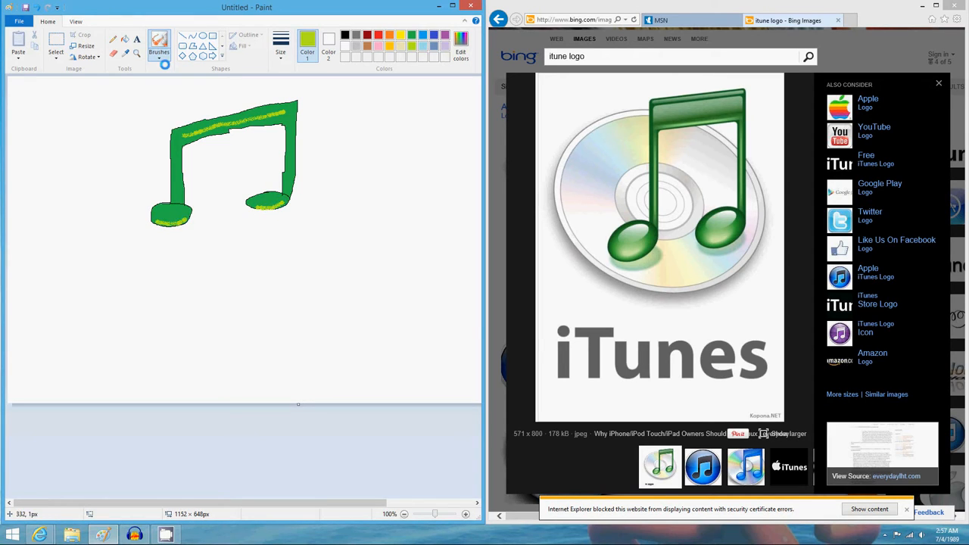
Select a textured brush and mix a custom muted green in Edit colors
left_click(281, 42)
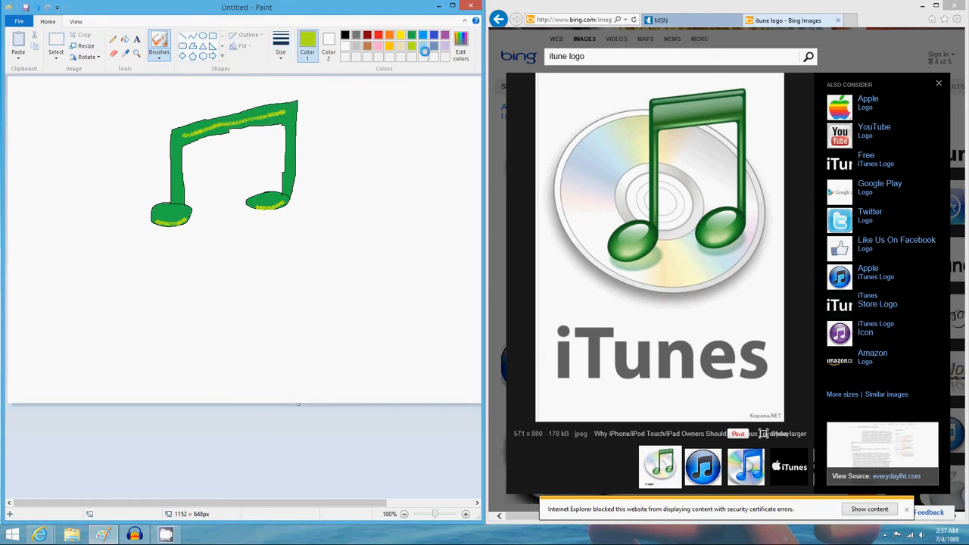
left_click(461, 55)
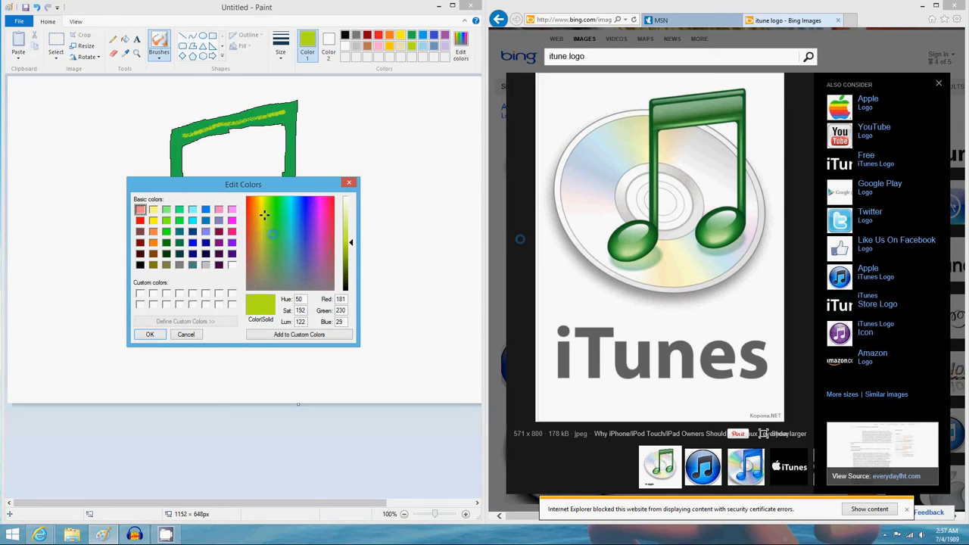
left_click(269, 263)
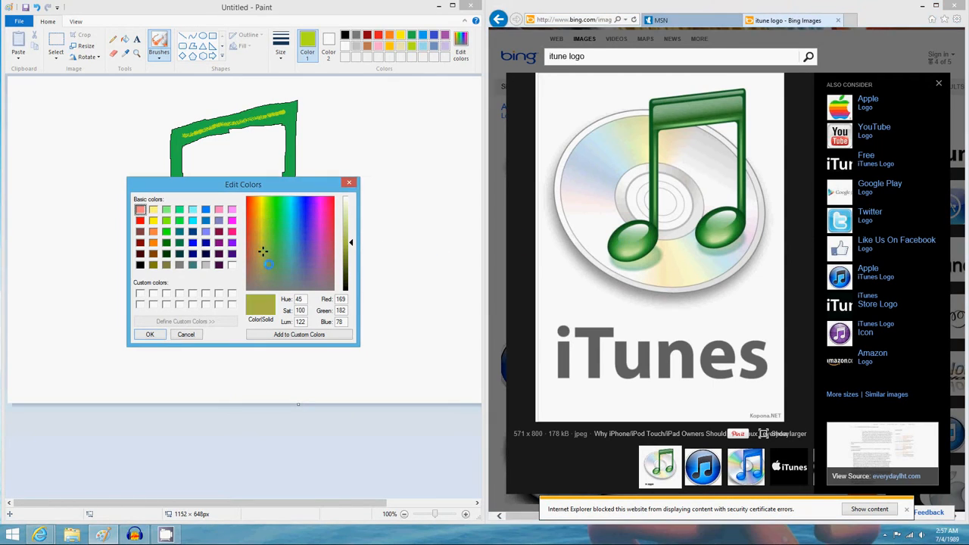
left_click(266, 260)
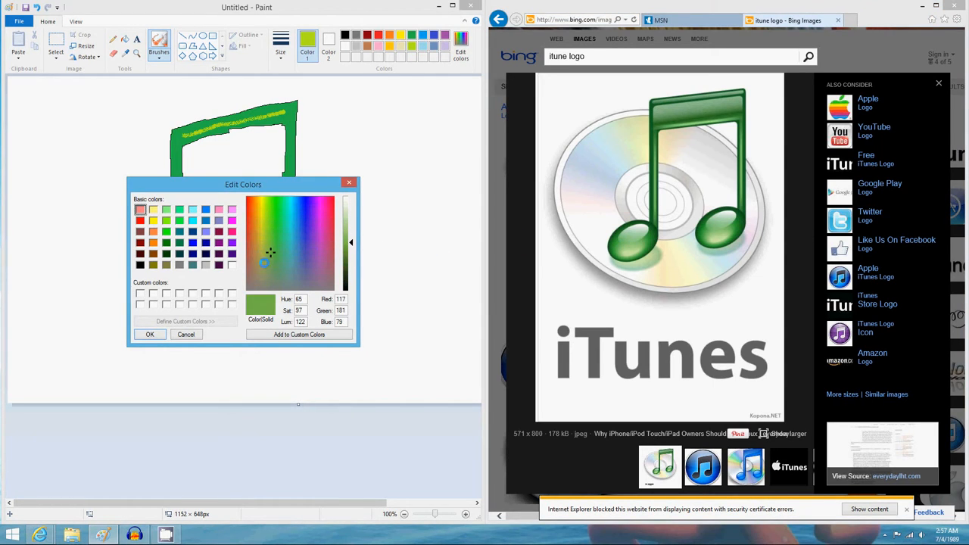
left_click(149, 334)
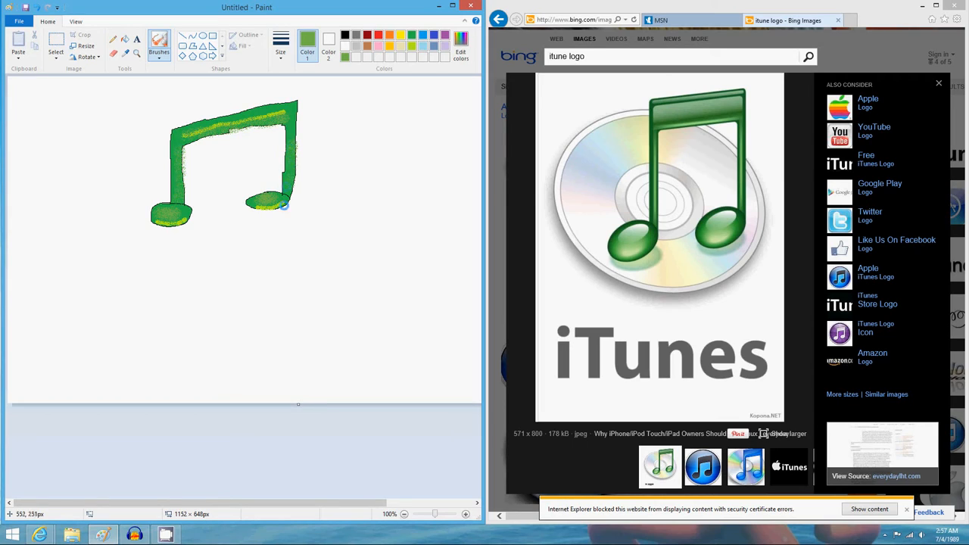
mouse_move(483, 193)
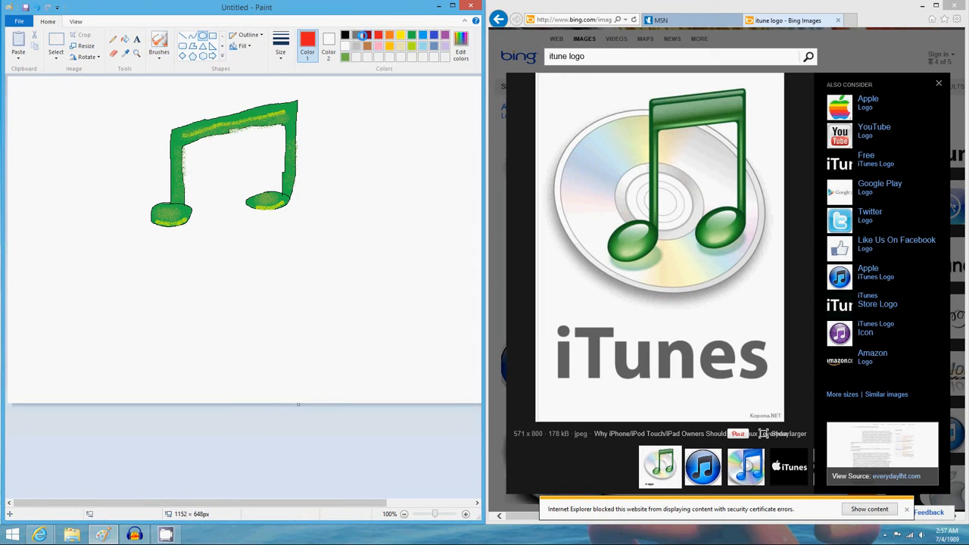
Draw a large gray ellipse around the music note
left_click(308, 41)
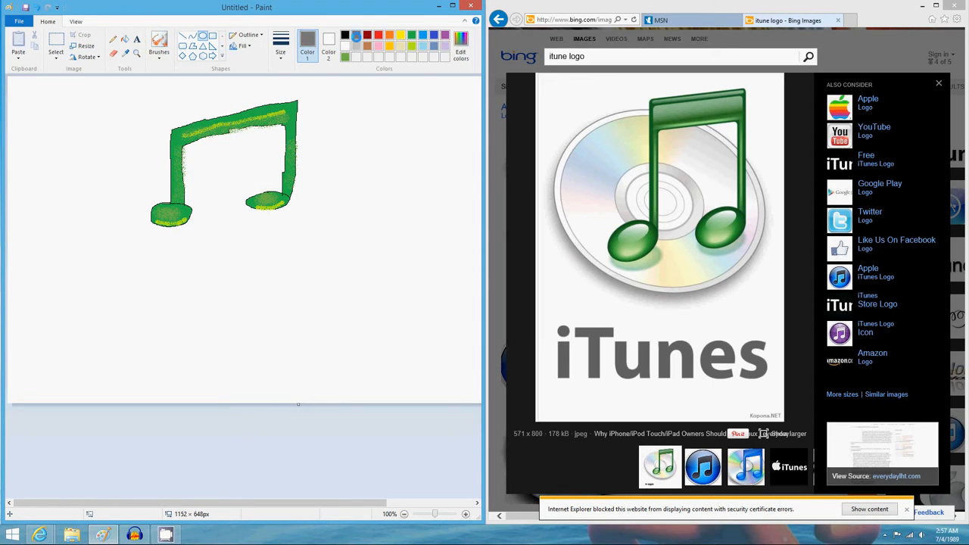
left_click(281, 46)
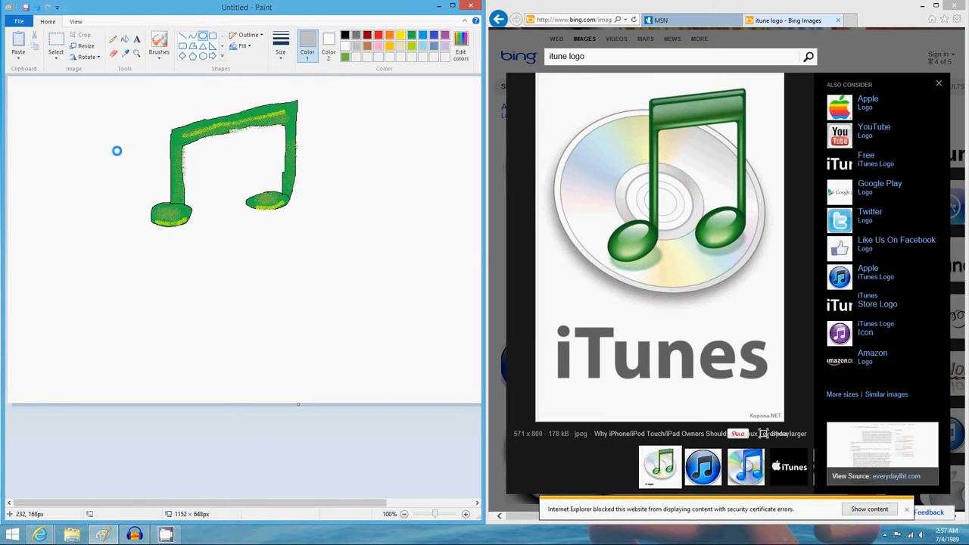
left_click_drag(117, 150, 304, 276)
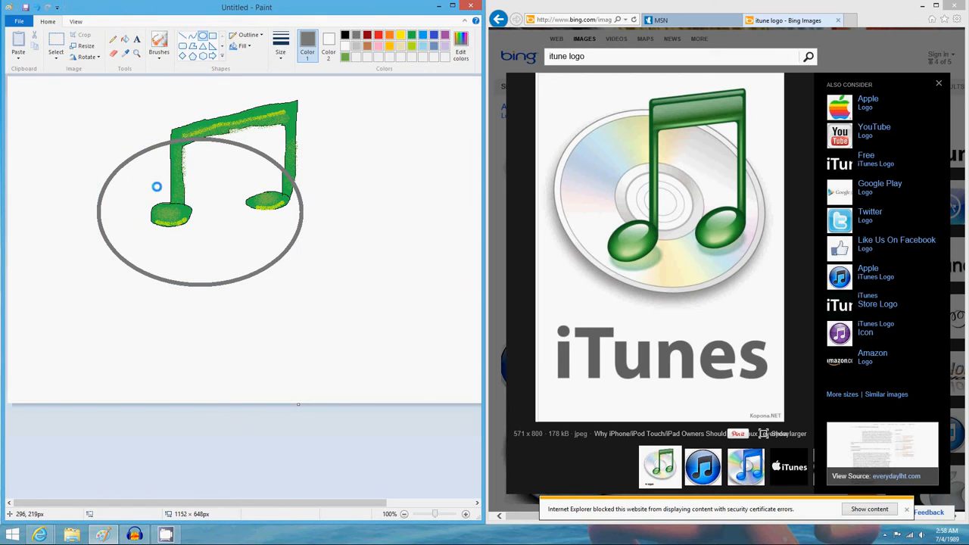
Add a smaller inner circle near the centre and give it the thinnest outline
left_click_drag(157, 187, 245, 239)
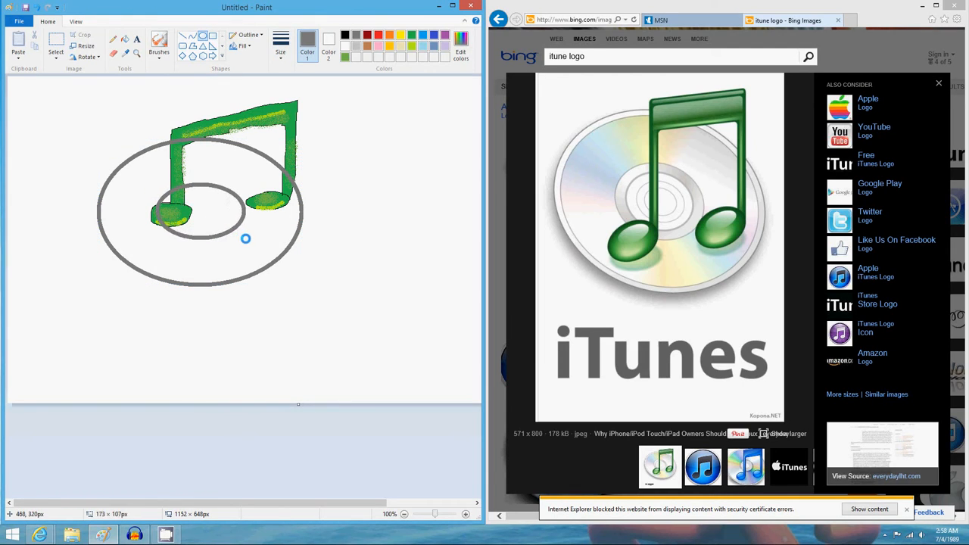
left_click_drag(245, 239, 157, 184)
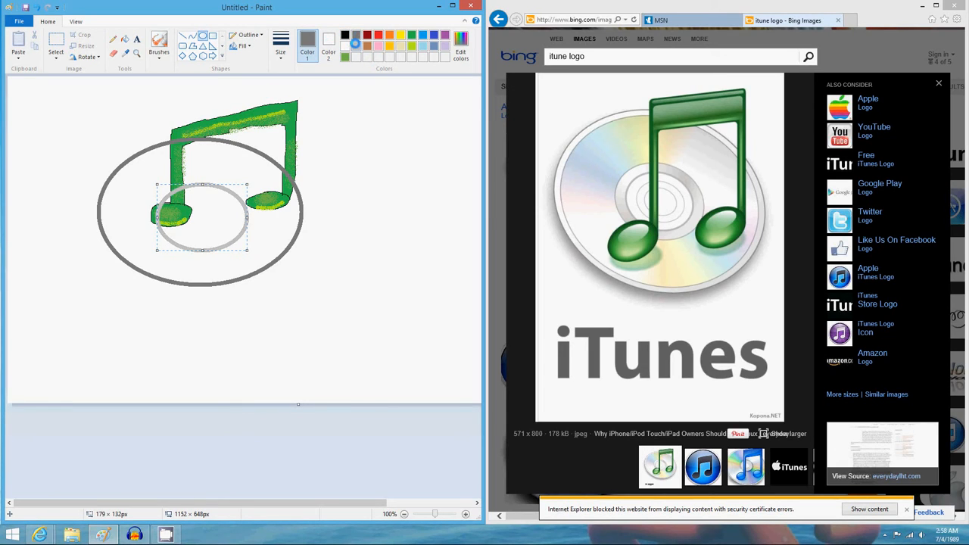
left_click(281, 41)
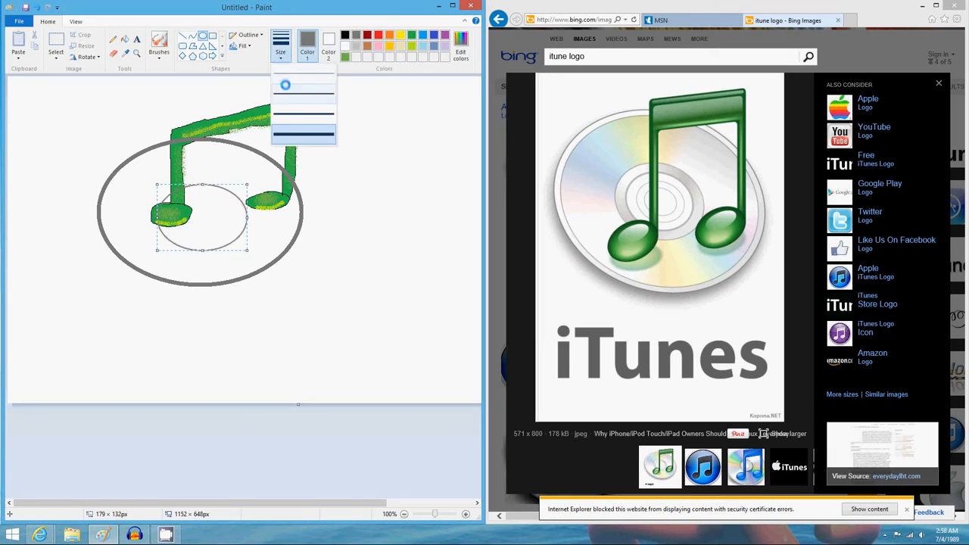
left_click(303, 85)
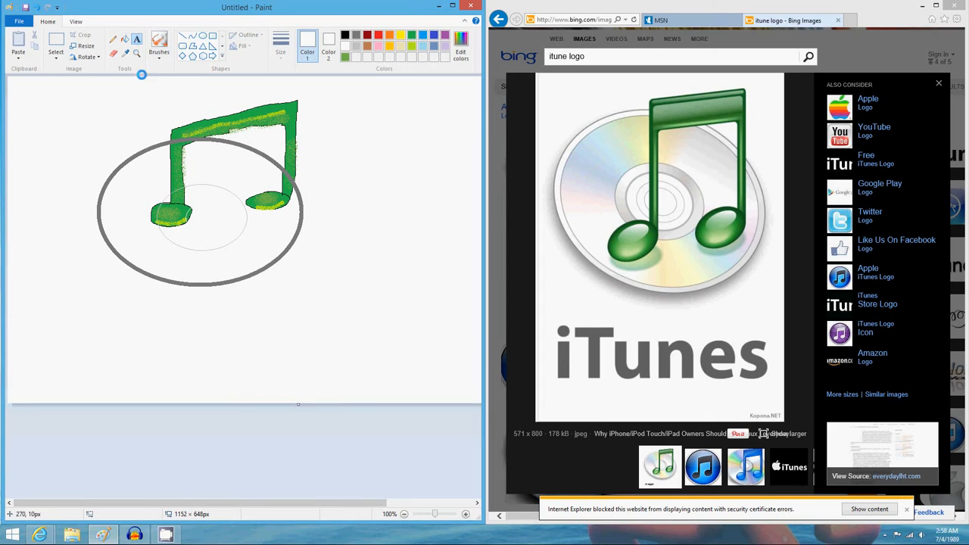
mouse_move(61, 322)
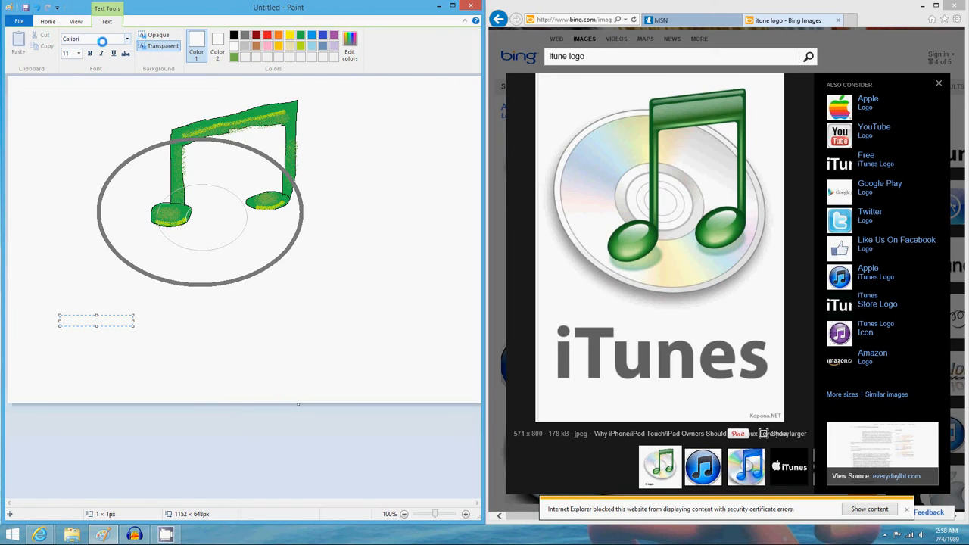
Set the text font to Jokerman with bold and italic styling
left_click(102, 38)
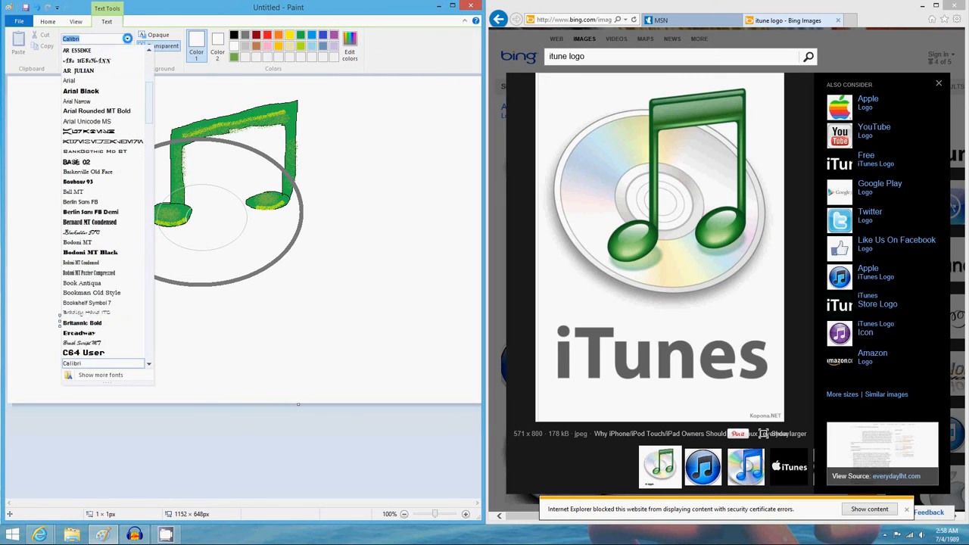
scroll("down", 3)
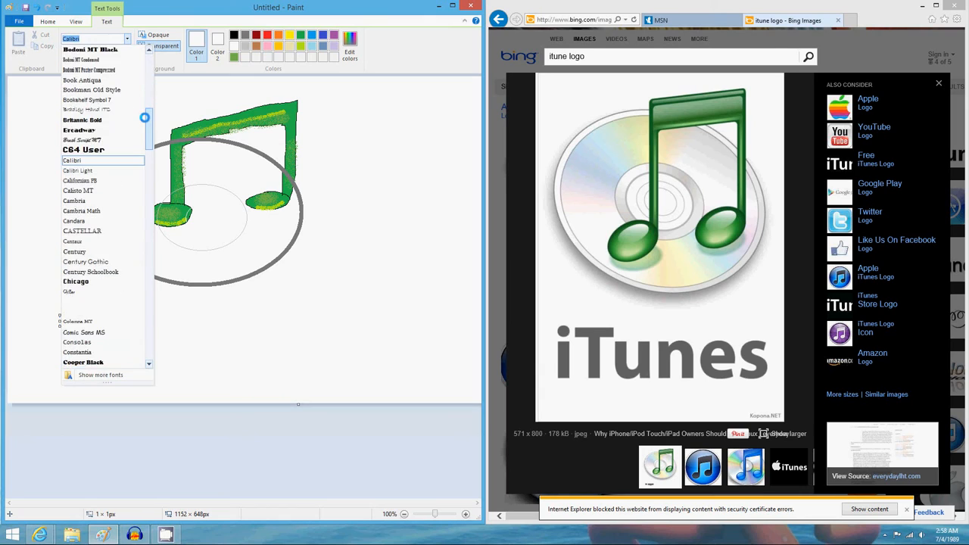
scroll("down", 3)
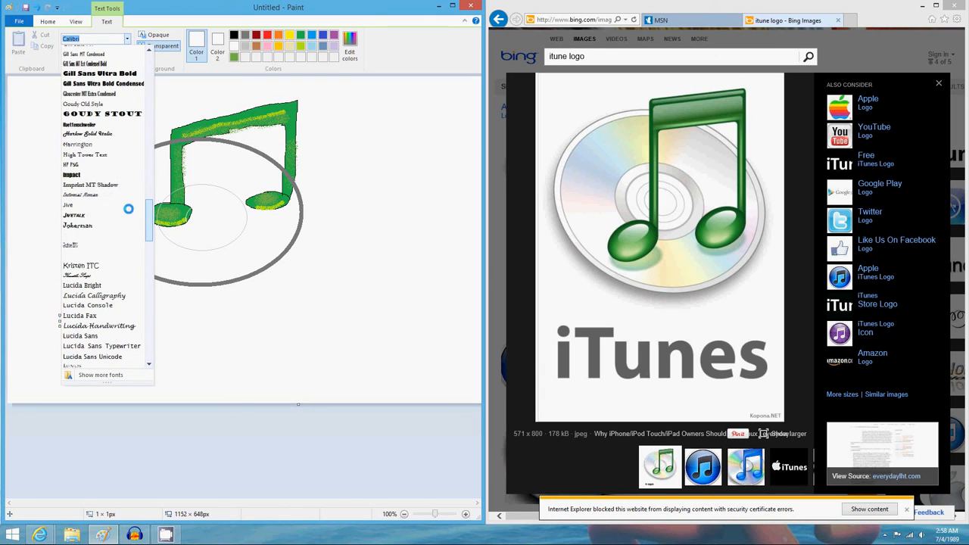
scroll("down", 3)
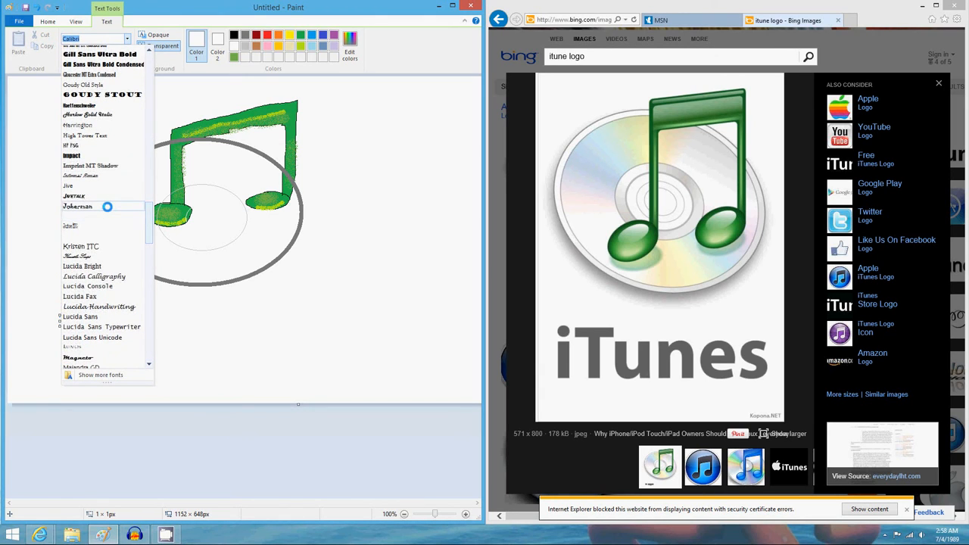
left_click(78, 206)
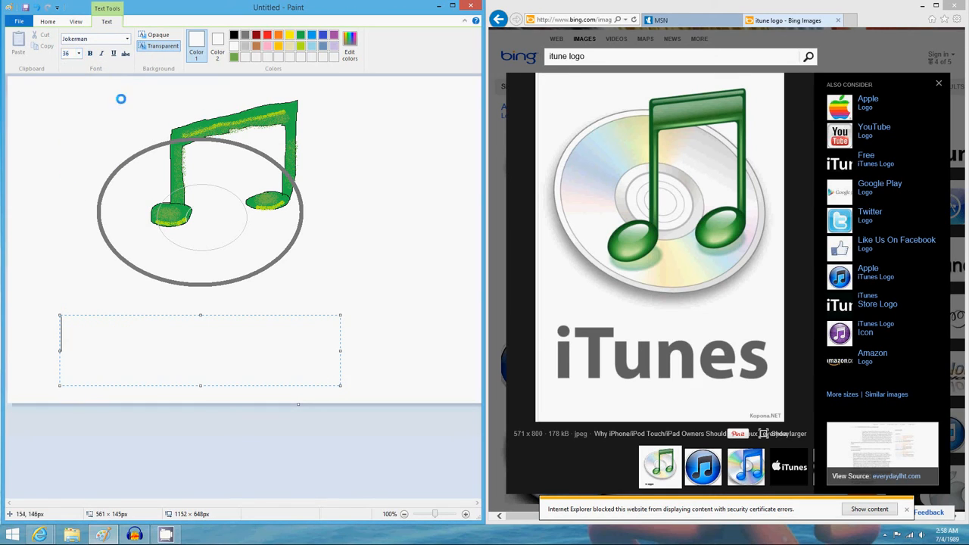
left_click(90, 53)
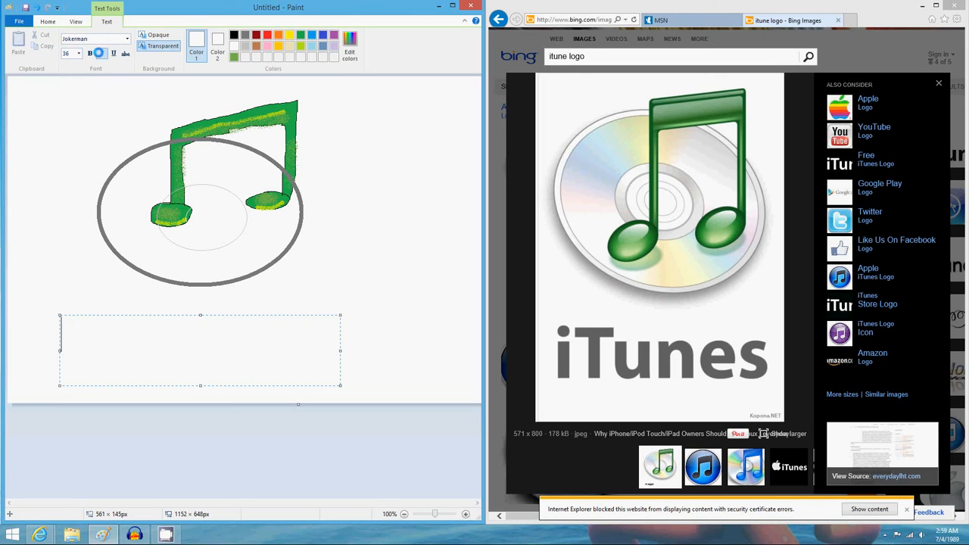
left_click(101, 53)
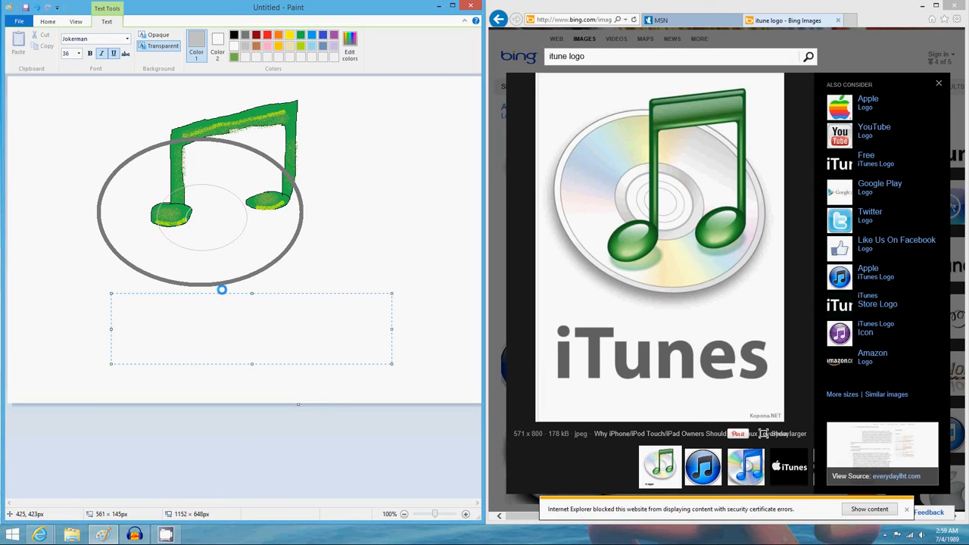
Type 'iTunes', commit it to the canvas, and dismiss the playback error
type("iTunes")
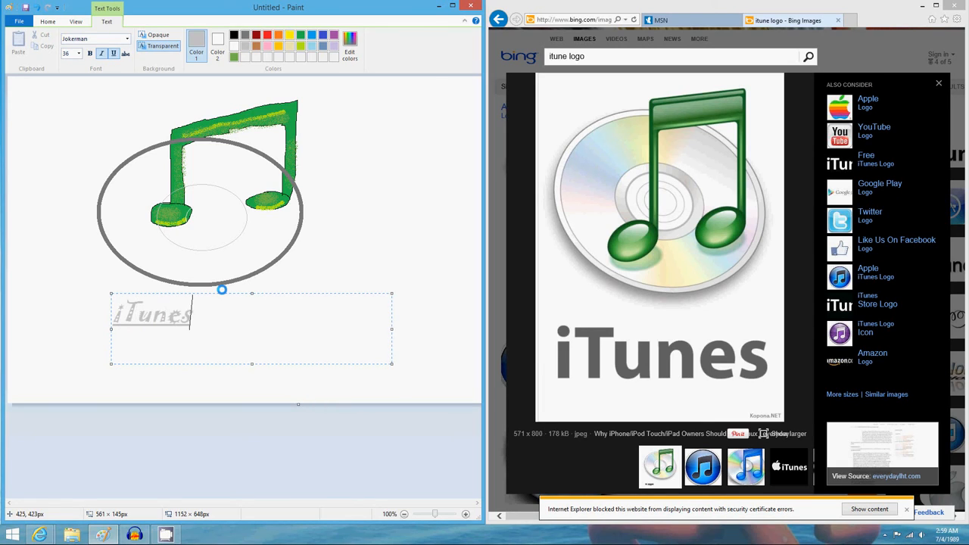
left_click(78, 53)
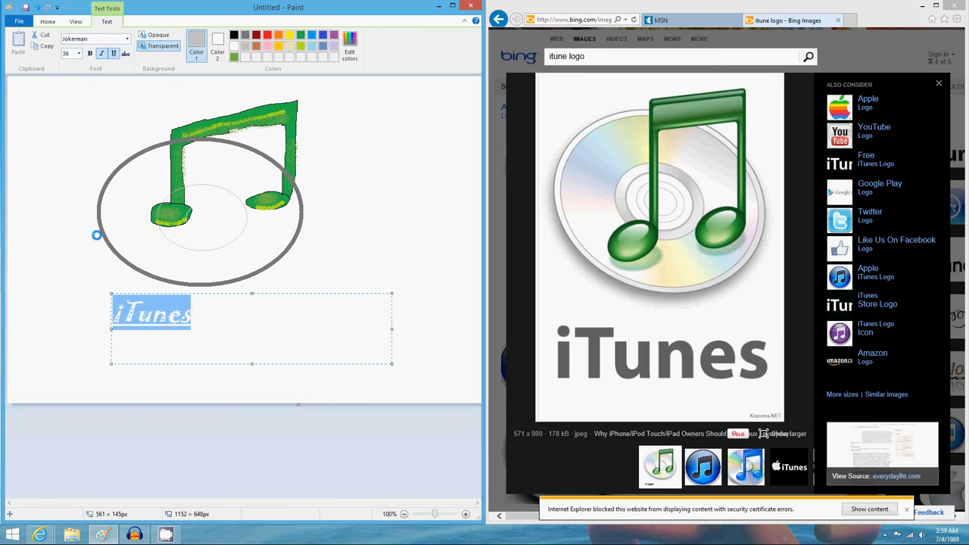
left_click(78, 53)
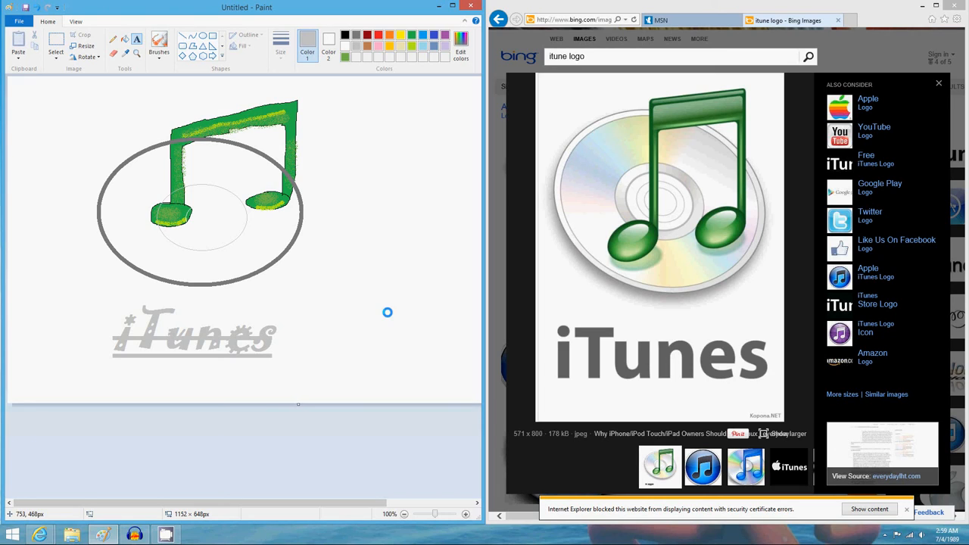
mouse_move(137, 264)
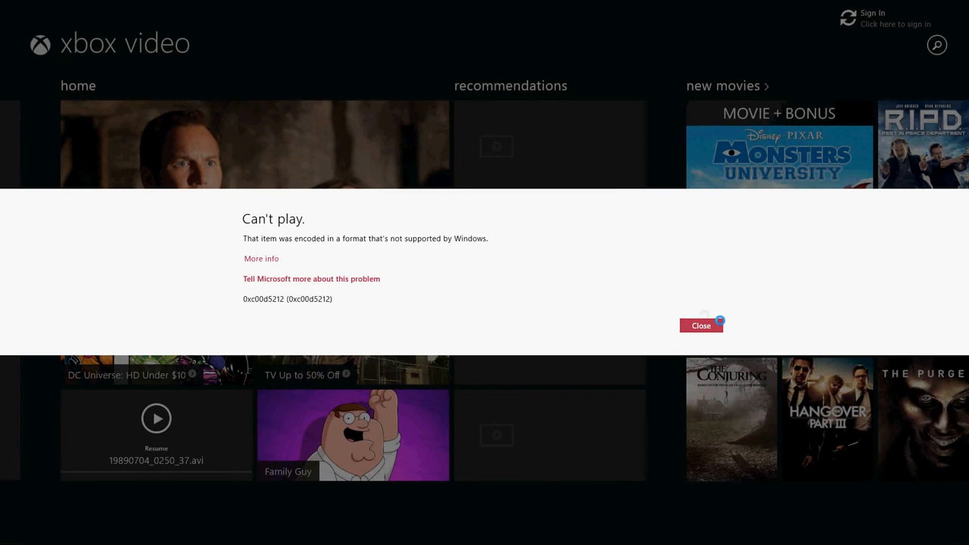
left_click(700, 326)
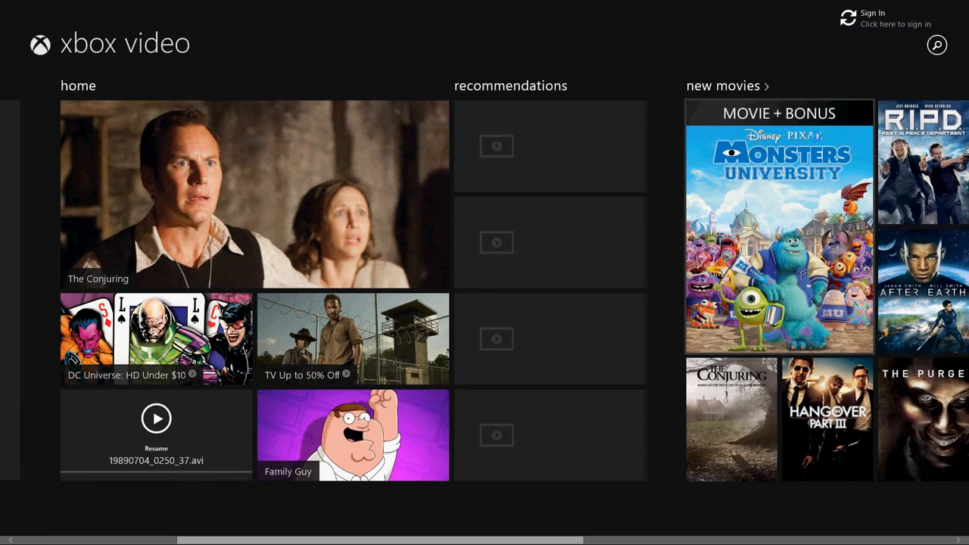